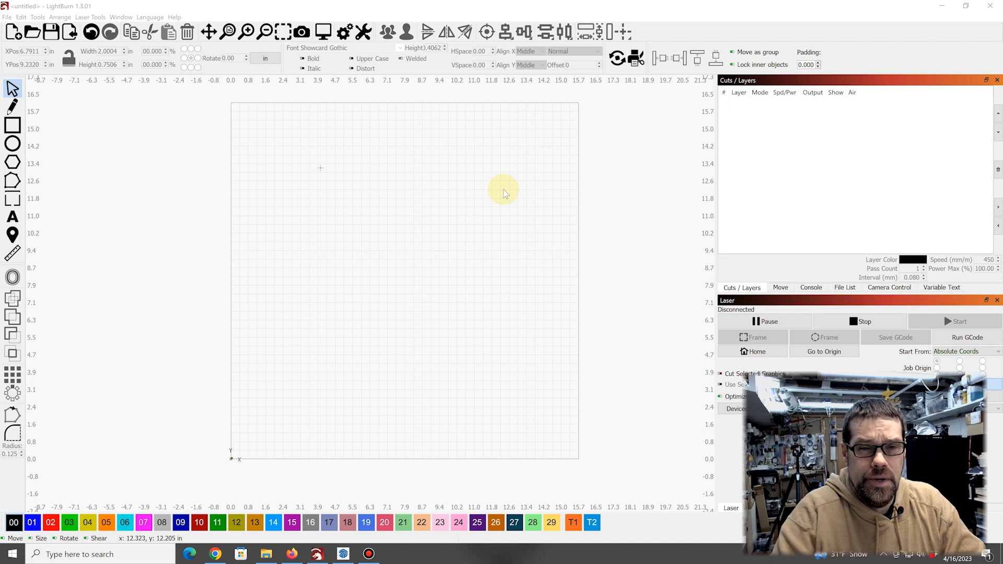
mouse_move(499, 203)
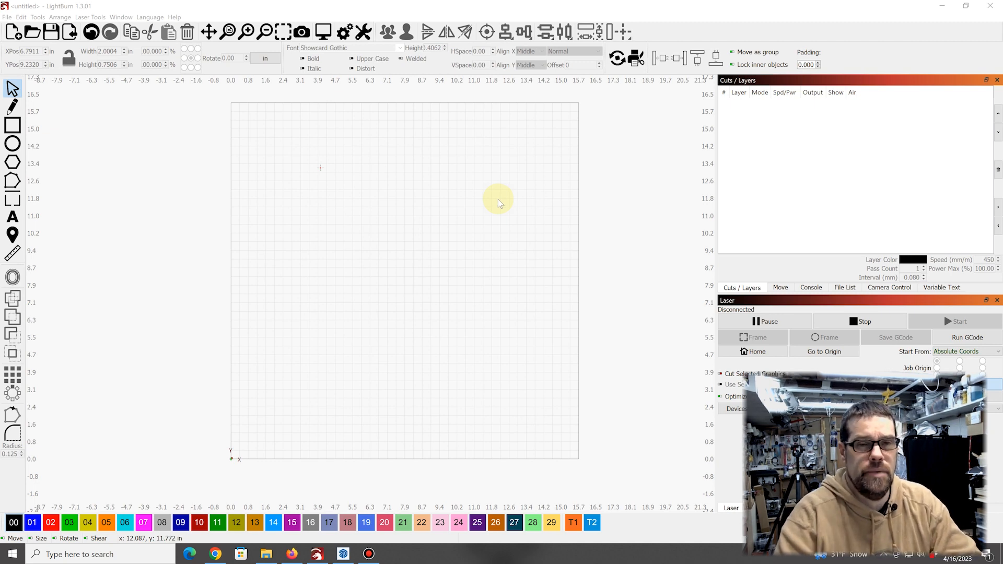
mouse_move(504, 211)
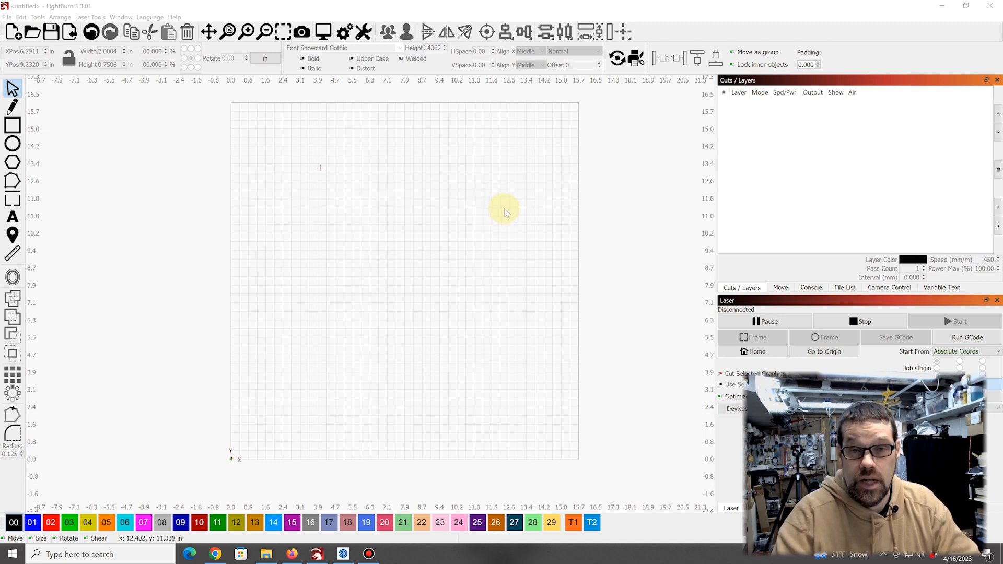
mouse_move(442, 190)
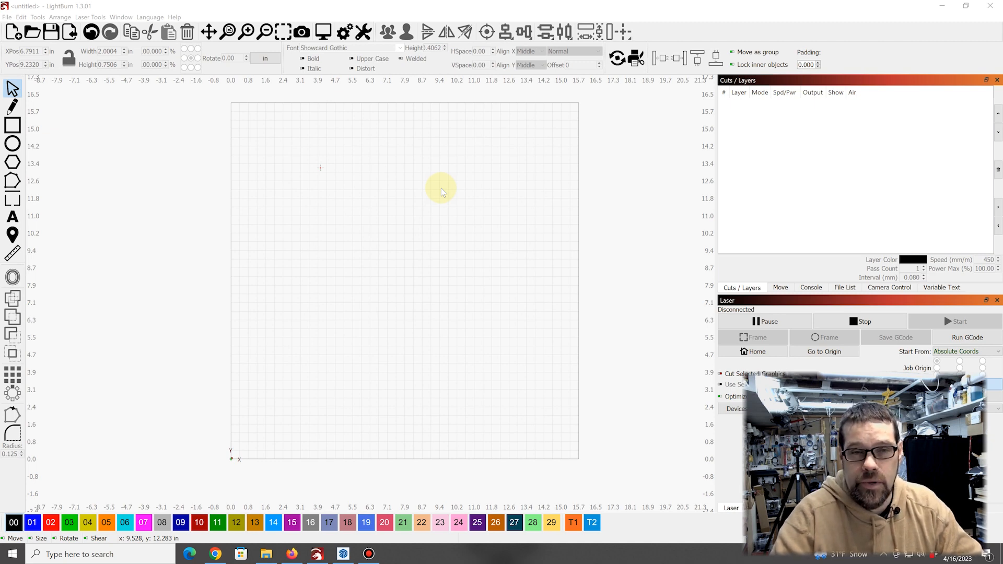
mouse_move(395, 167)
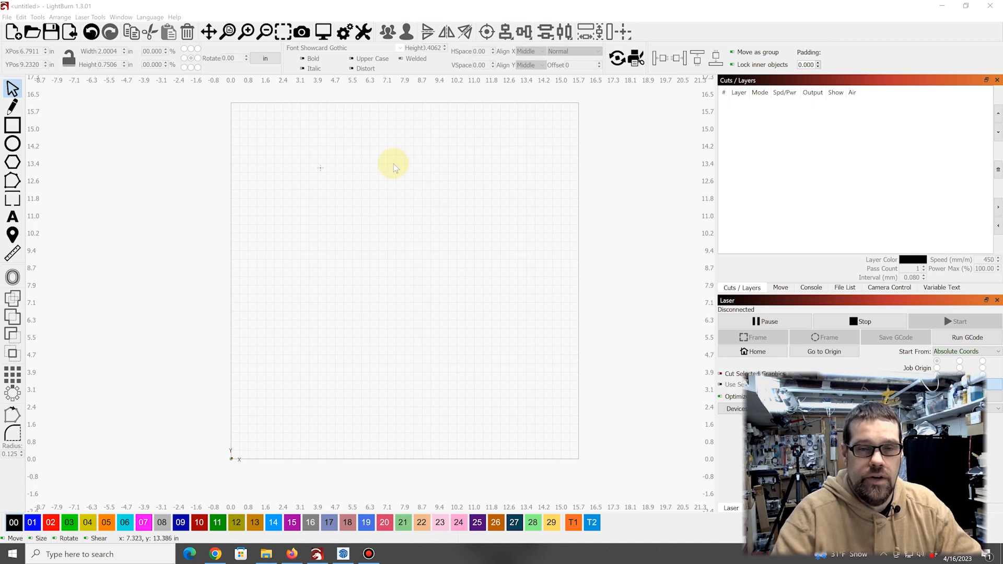
mouse_move(404, 222)
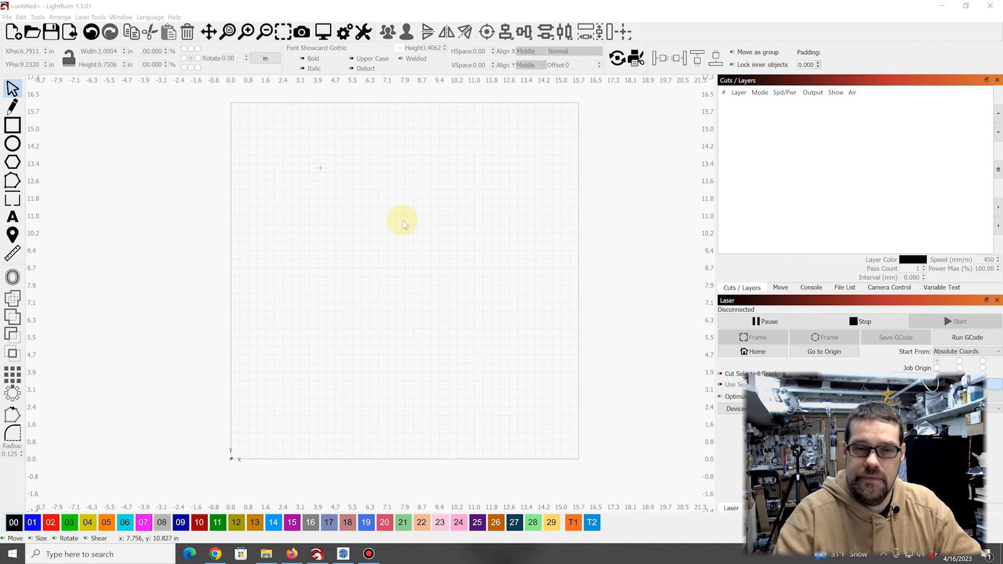
mouse_move(418, 205)
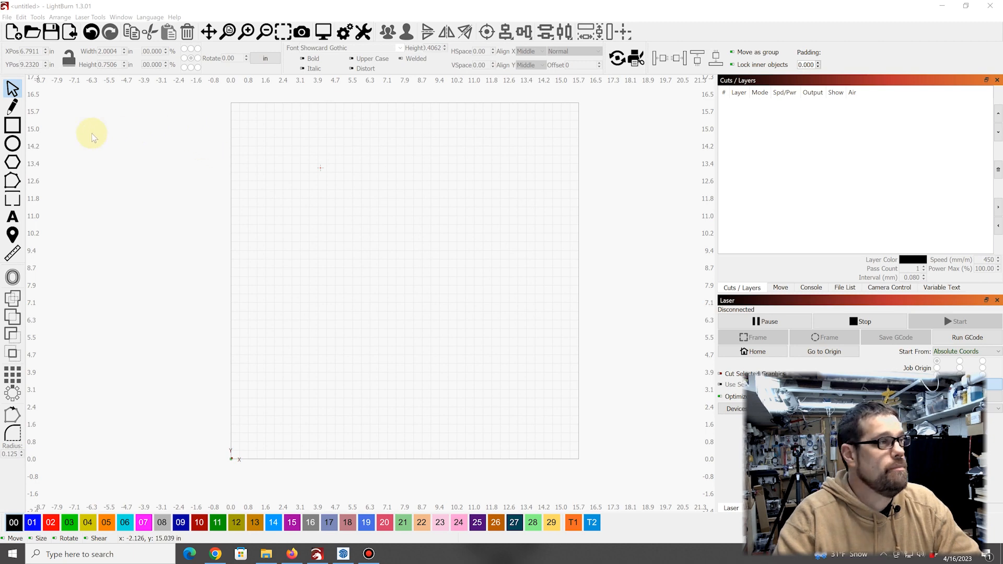
Draw a 2.0000 × 0.7500 in rectangle on the Outer Cut layer mid-workspace
left_click(11, 129)
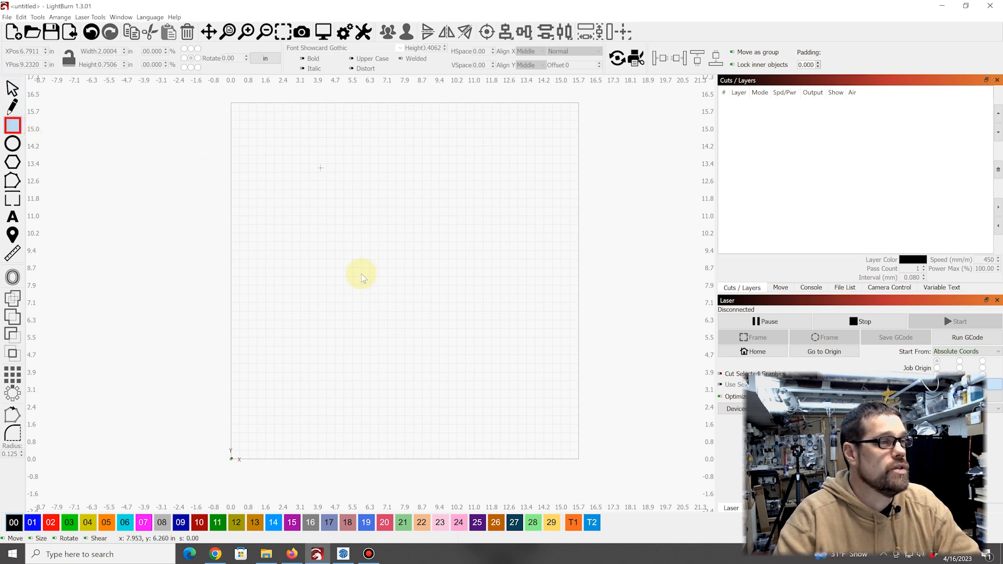
mouse_move(348, 272)
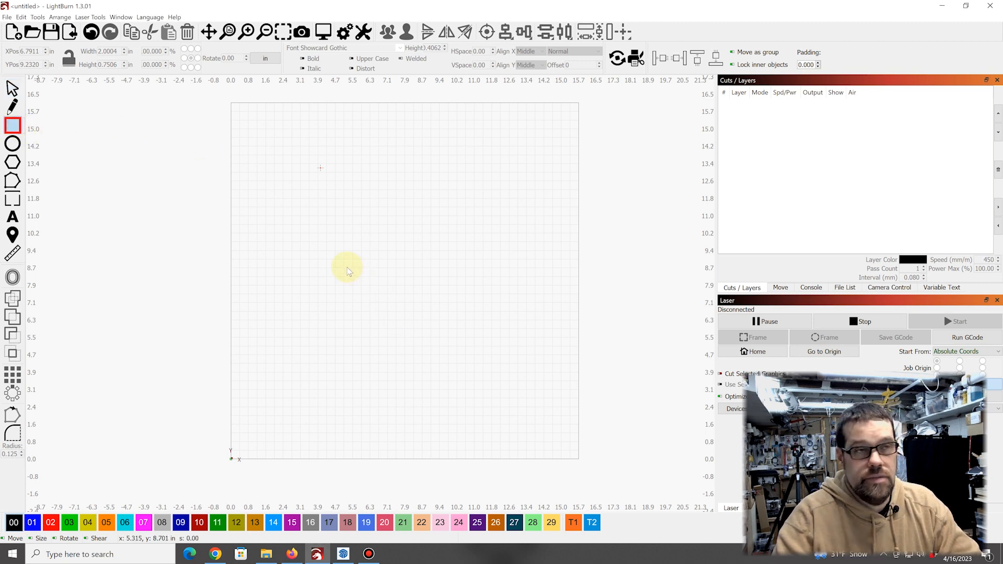
left_click_drag(346, 265, 430, 298)
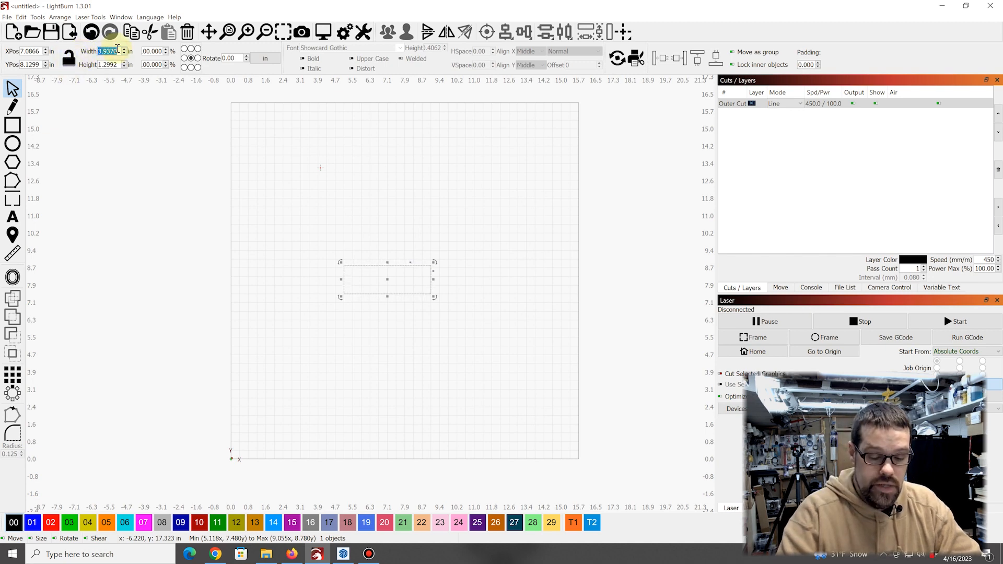
type("2.0000")
left_click(112, 64)
type("0.7500")
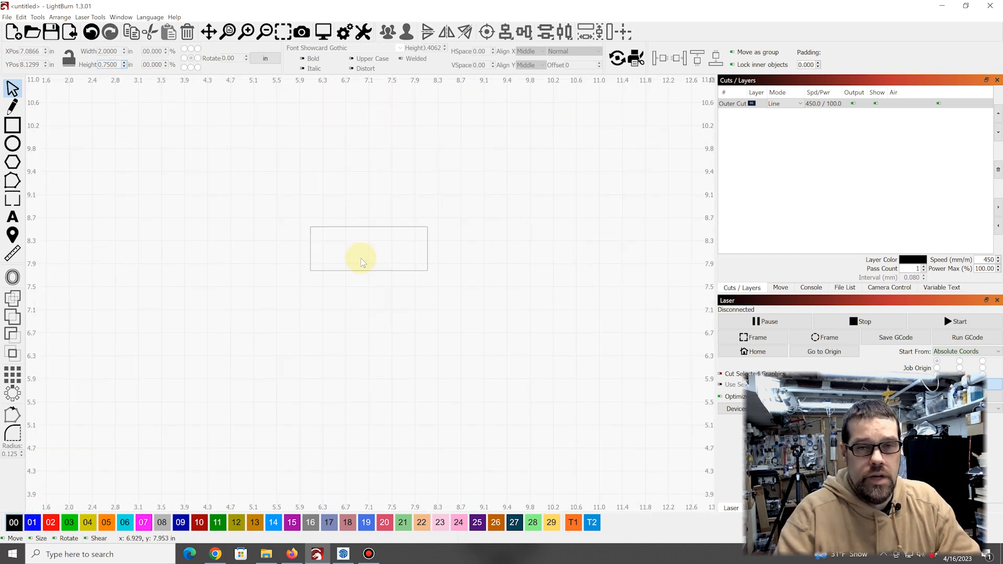
mouse_move(330, 247)
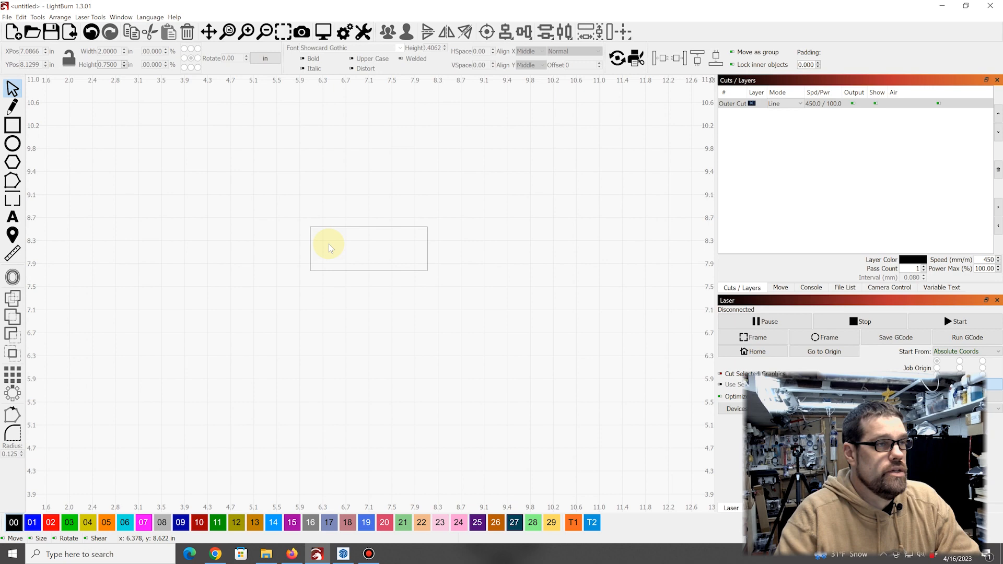
mouse_move(339, 248)
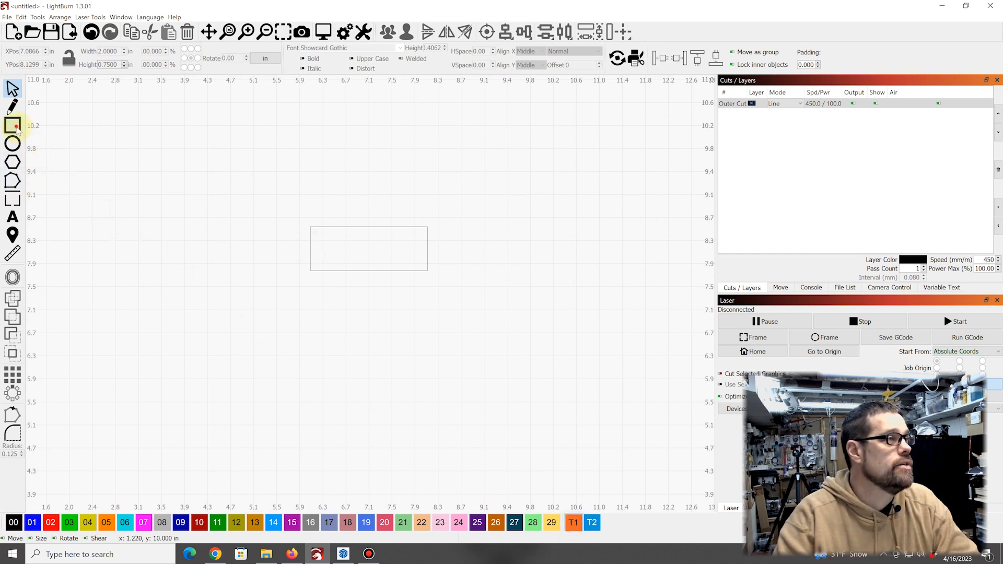
Draw a 0.3125 × 0.375 in T1-layer box in the rectangle's lower-left corner
left_click(11, 126)
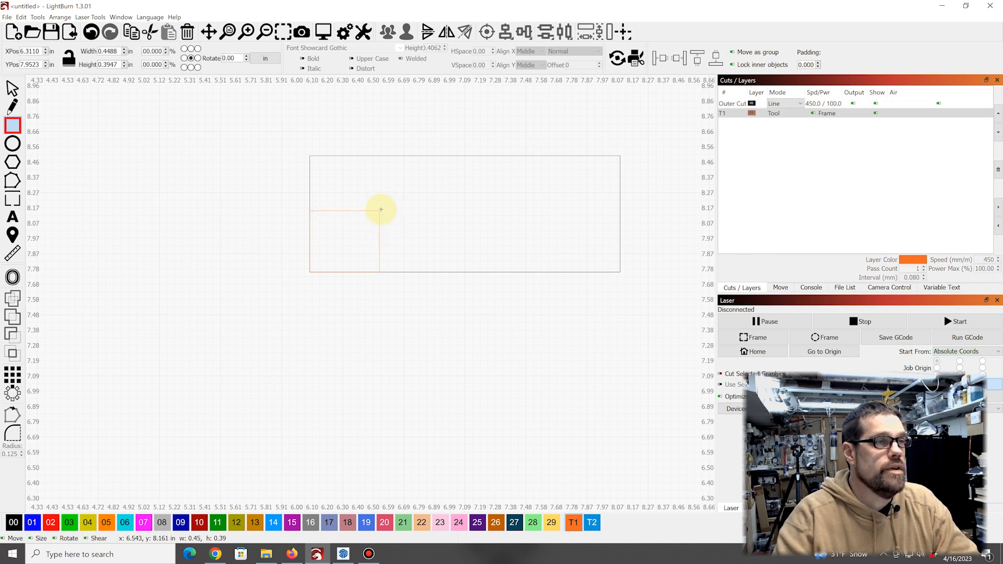
left_click(360, 208)
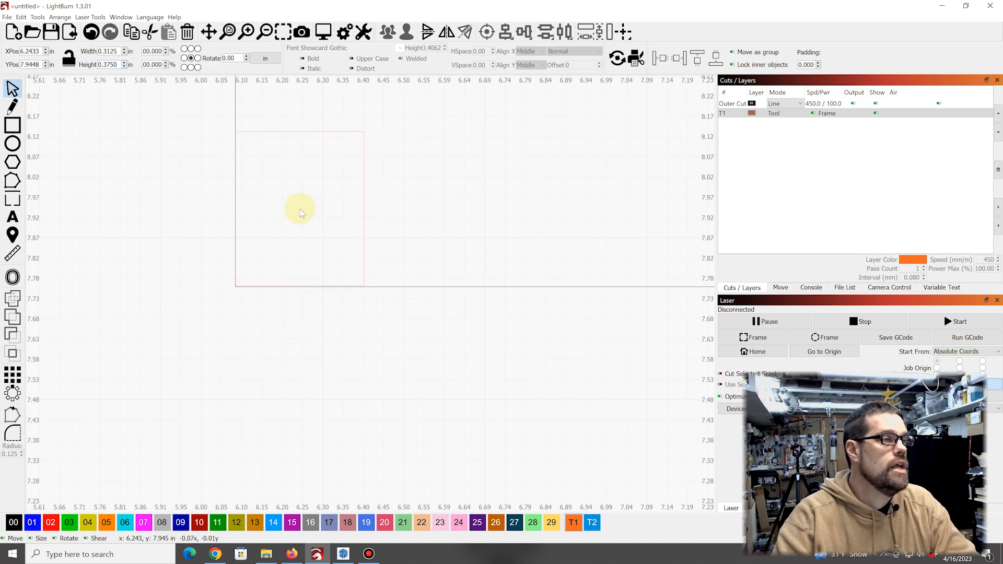
left_click(299, 209)
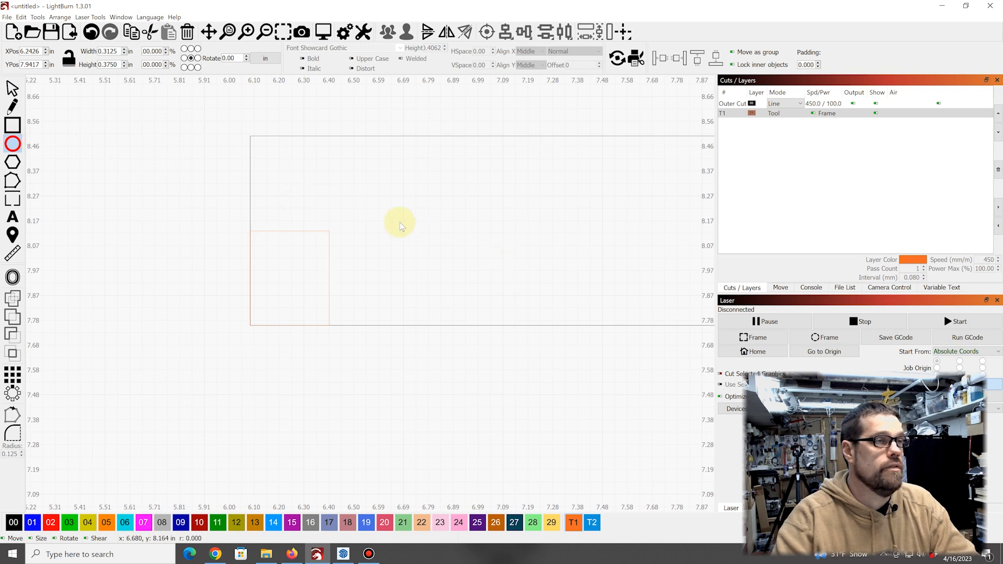
Draw a 0.26 in Outer Cut circle and snap it onto the T1 box's corner
left_click_drag(399, 226, 485, 269)
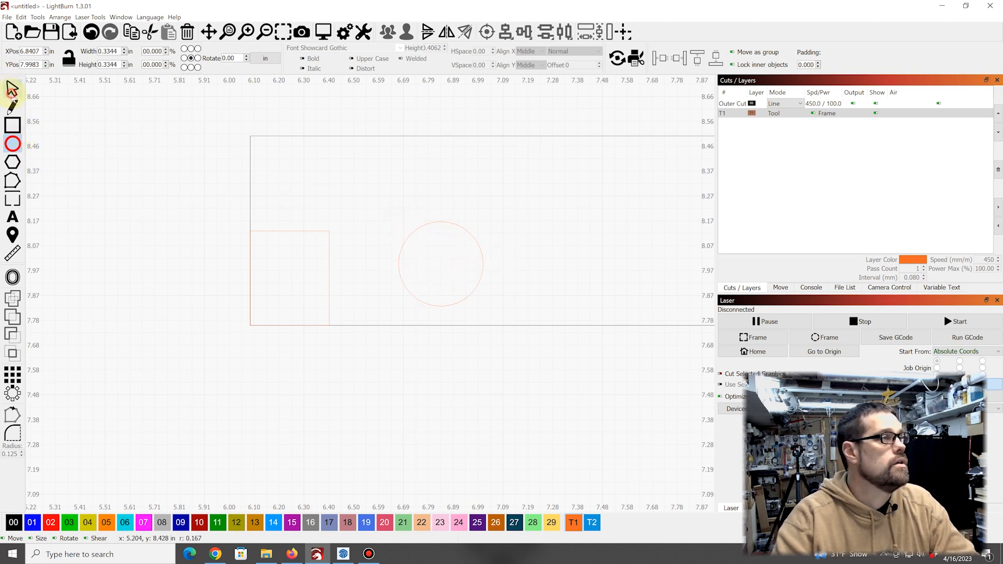
left_click(441, 264)
type("0.2600")
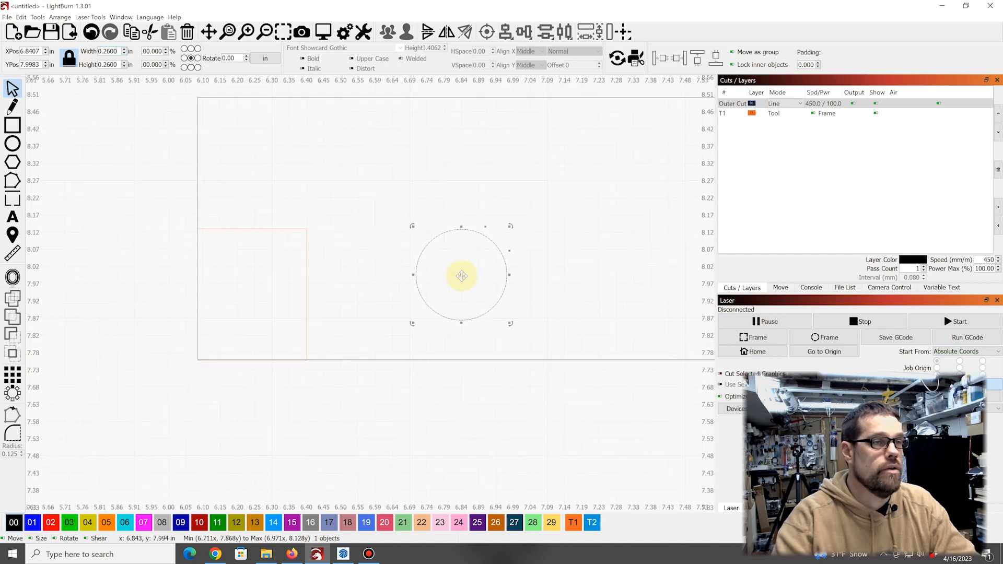
left_click_drag(462, 276, 305, 228)
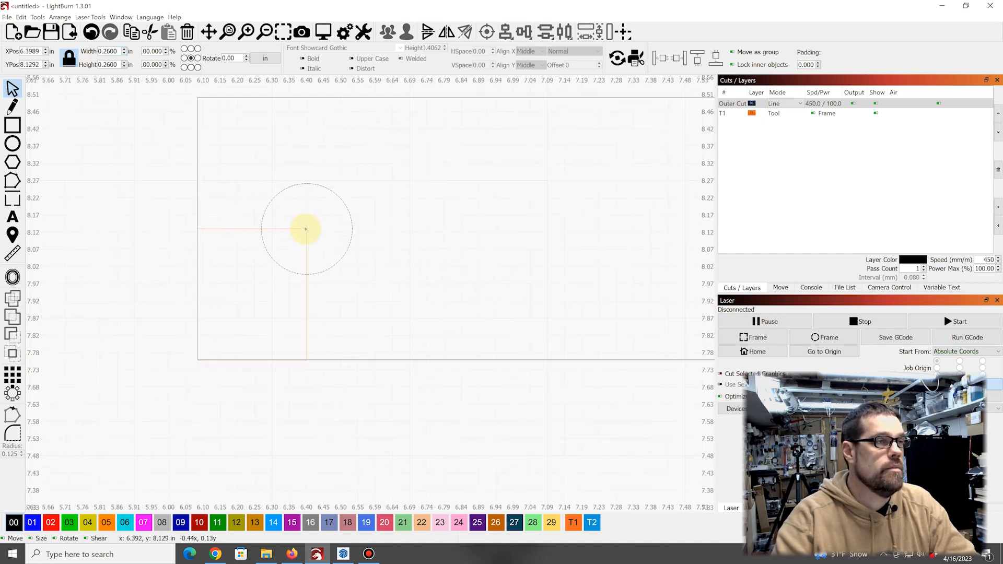
left_click(306, 229)
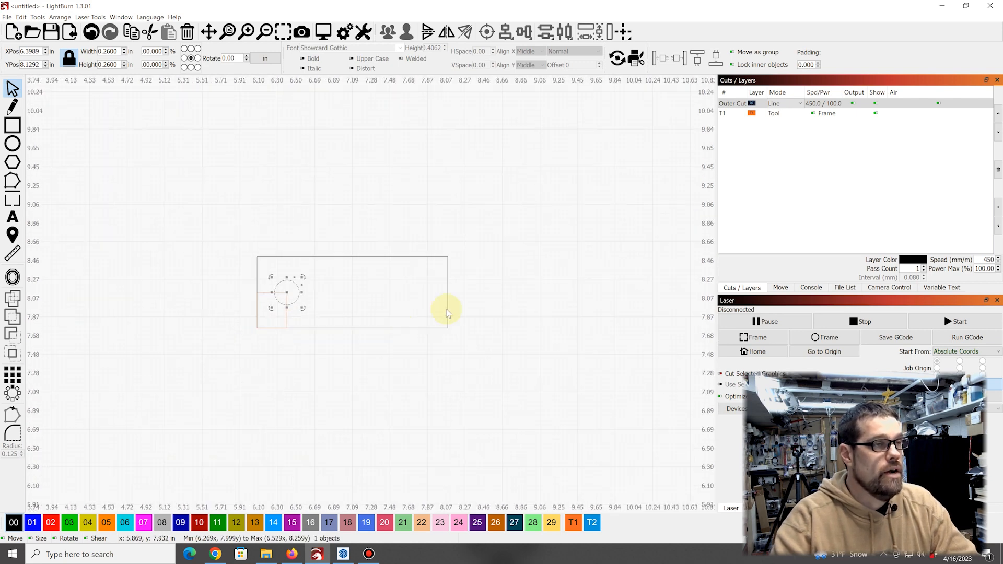
mouse_move(411, 306)
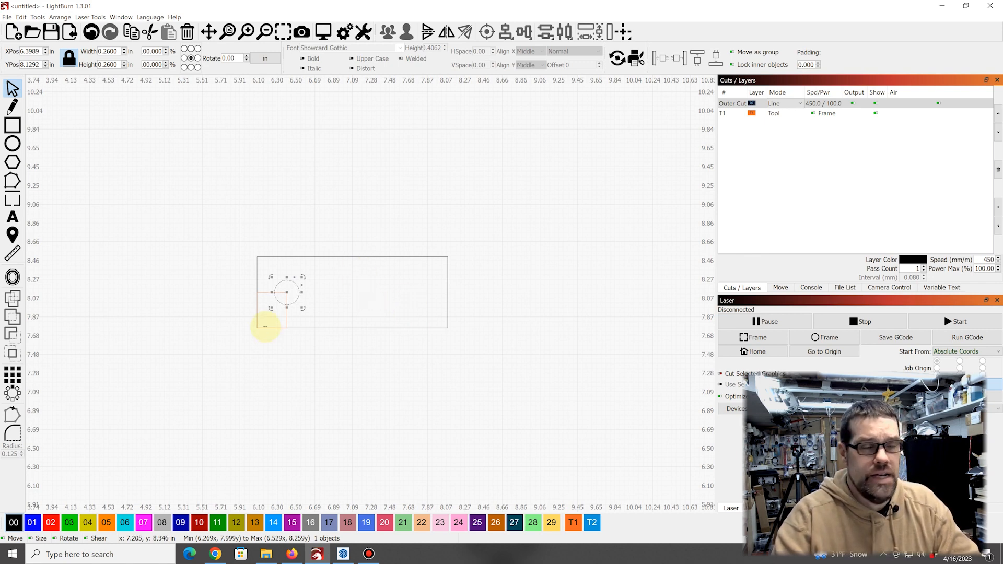
mouse_move(433, 274)
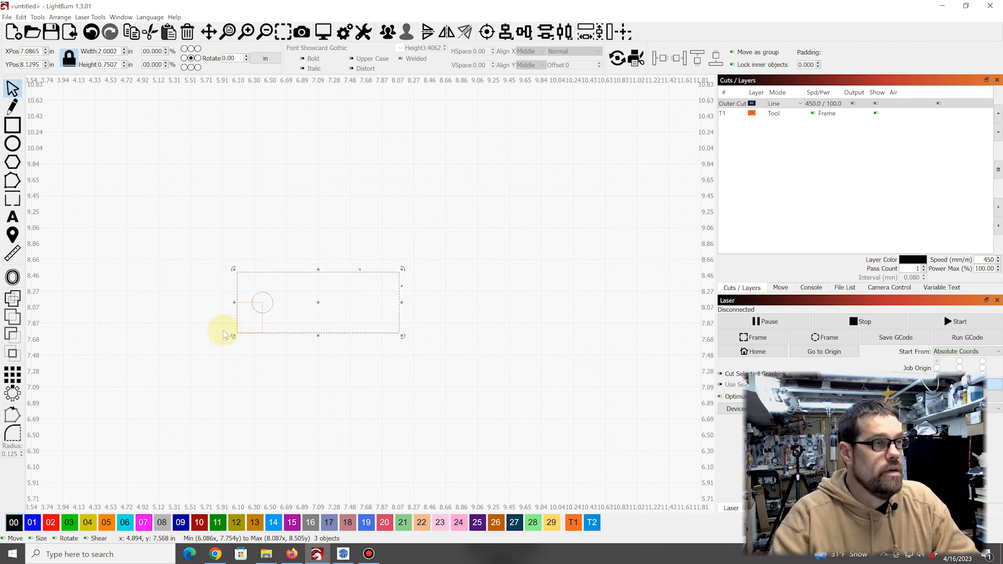
Select the rectangle, hole and guide box and place a copy up and to the right
left_click_drag(228, 334, 453, 268)
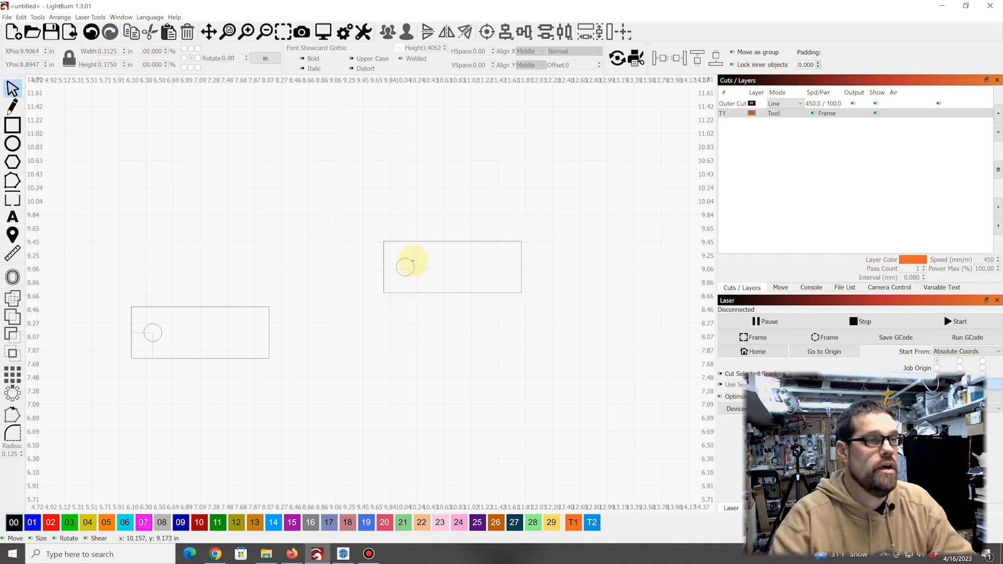
scroll("down", 3)
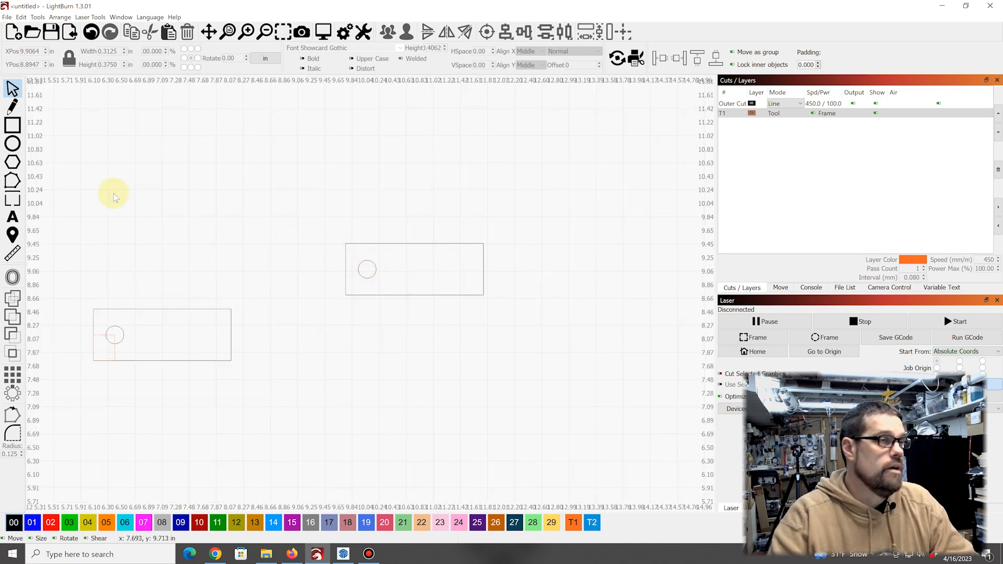
mouse_move(552, 341)
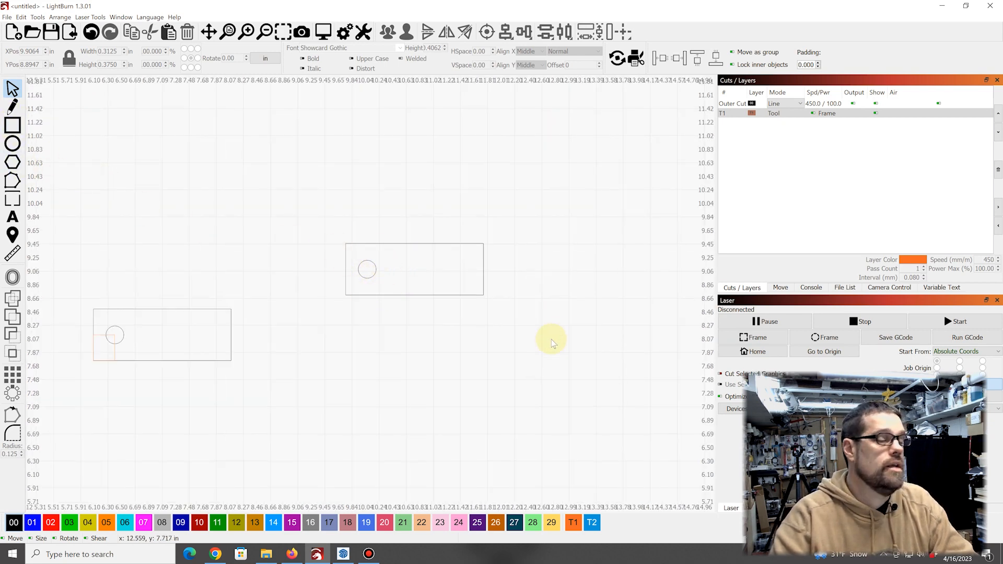
mouse_move(477, 249)
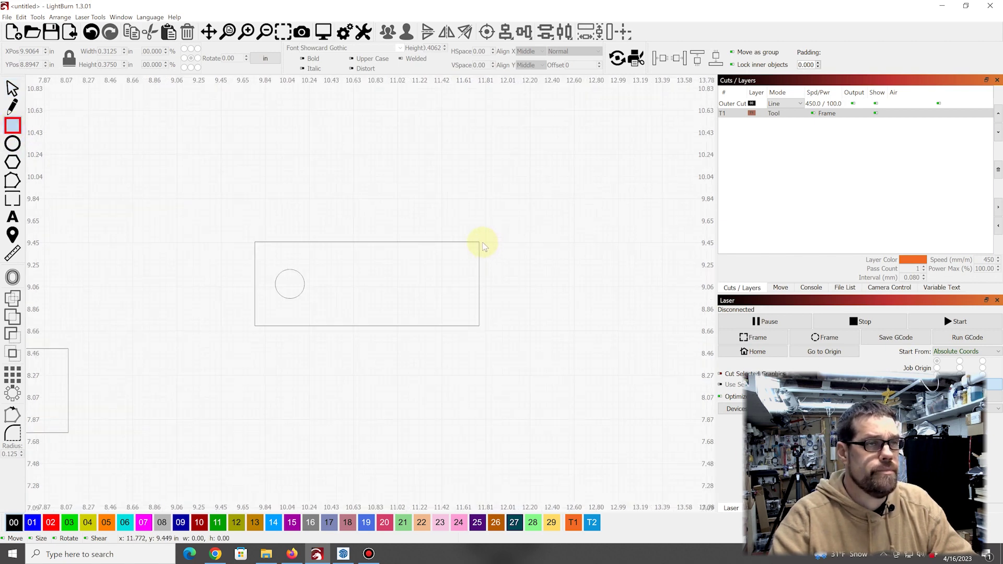
mouse_move(479, 242)
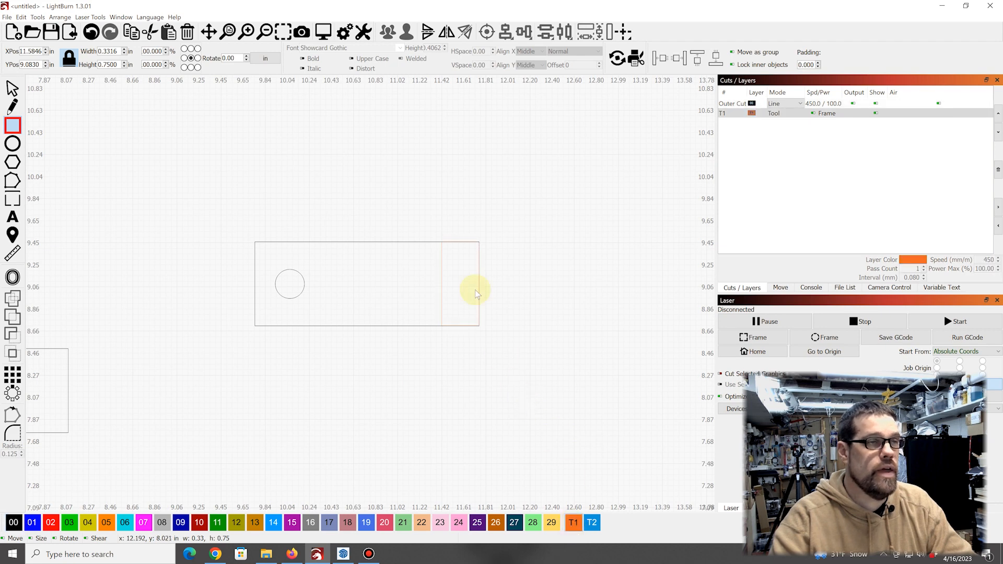
mouse_move(247, 240)
type("0.1250")
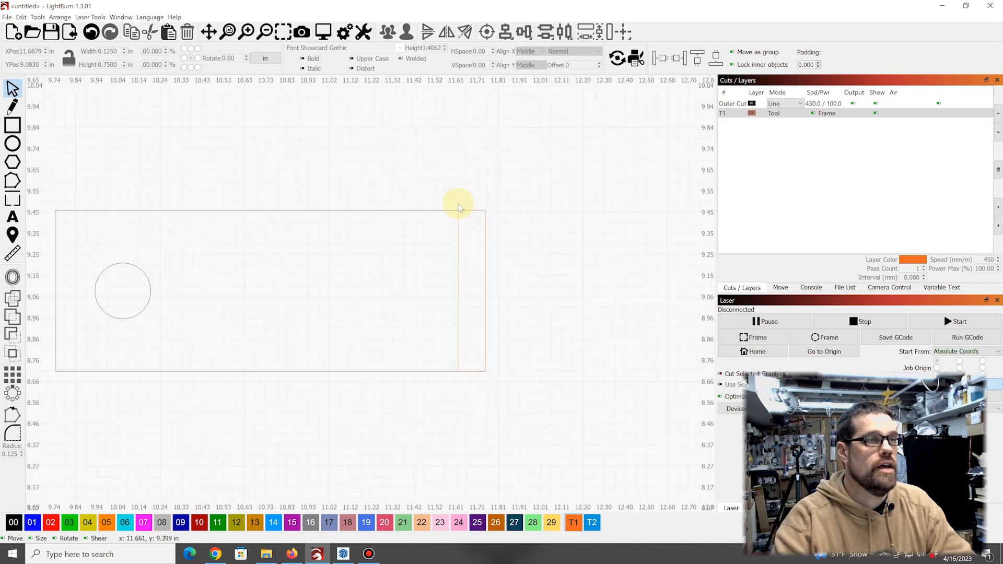
mouse_move(448, 273)
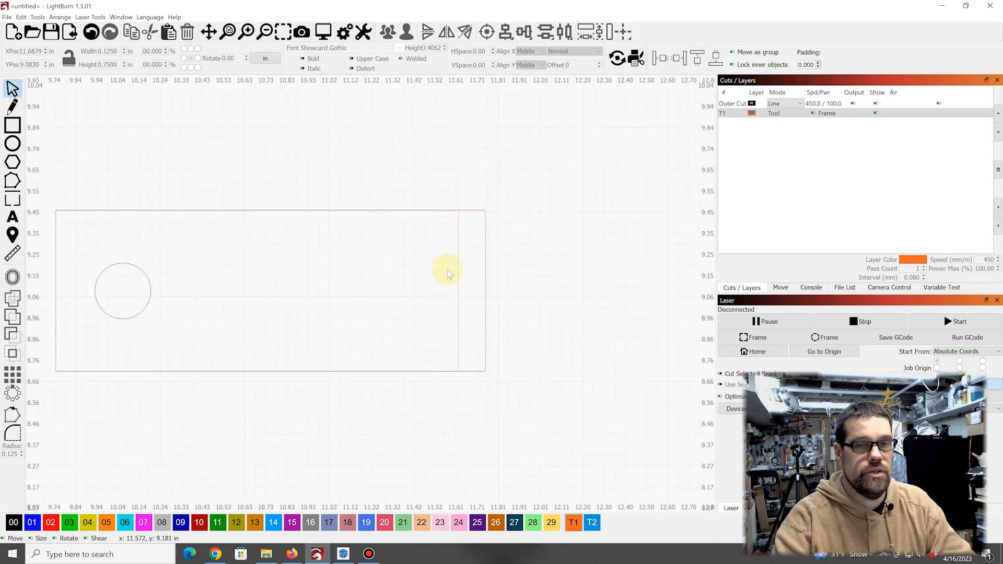
Draw a 0.75 in Outer Cut square against the orange strip at the rectangle's right end
left_click(11, 126)
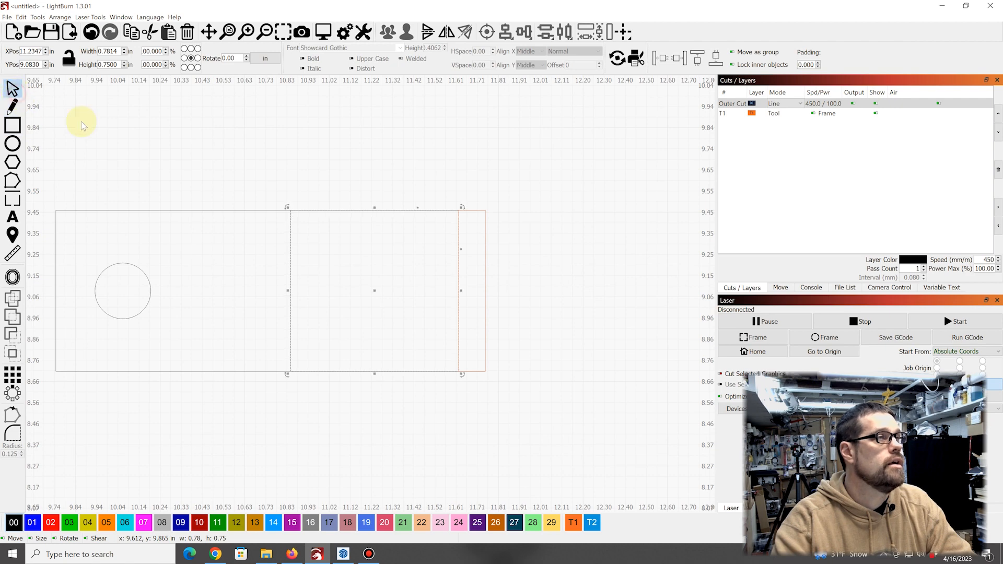
left_click(111, 51)
type("0.7500")
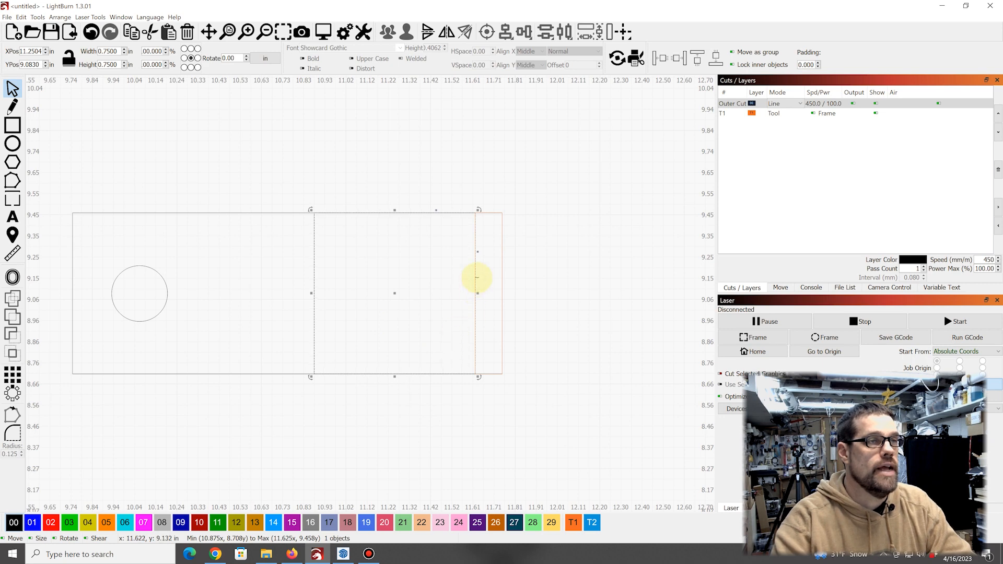
mouse_move(526, 261)
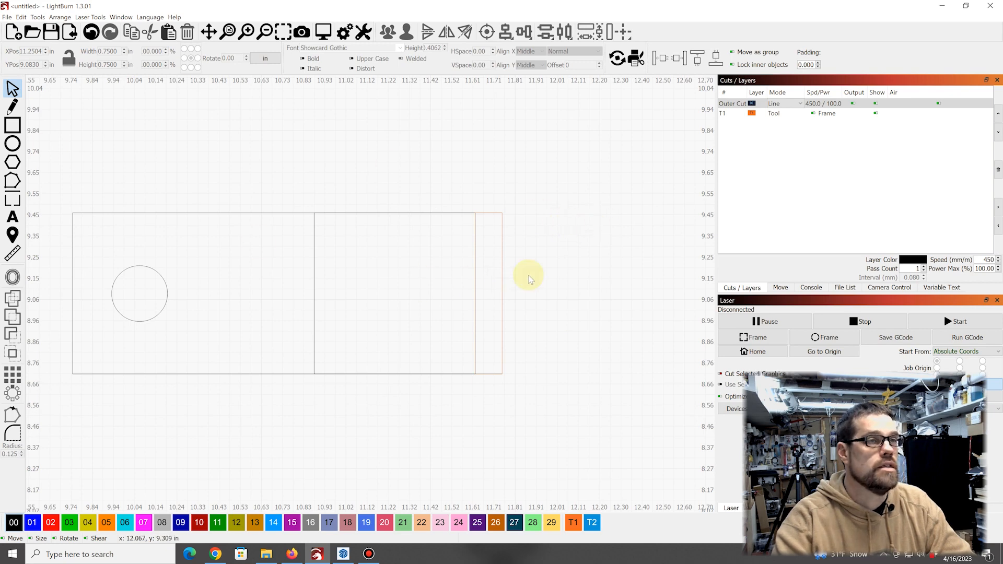
Subtract the 0.75 in square from the copied rectangle with Boolean Assistant's Subtract A - B
left_click(489, 294)
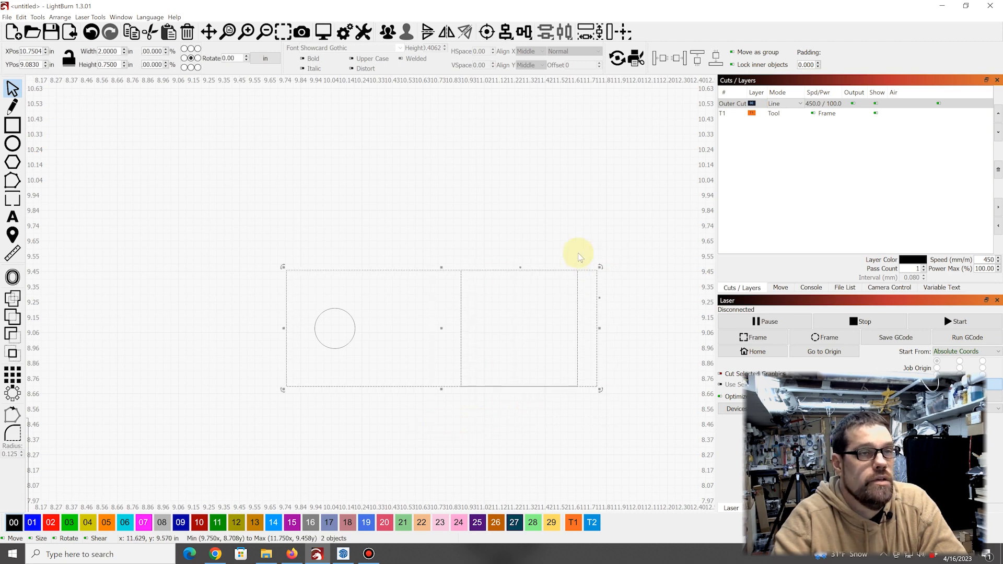
left_click(46, 17)
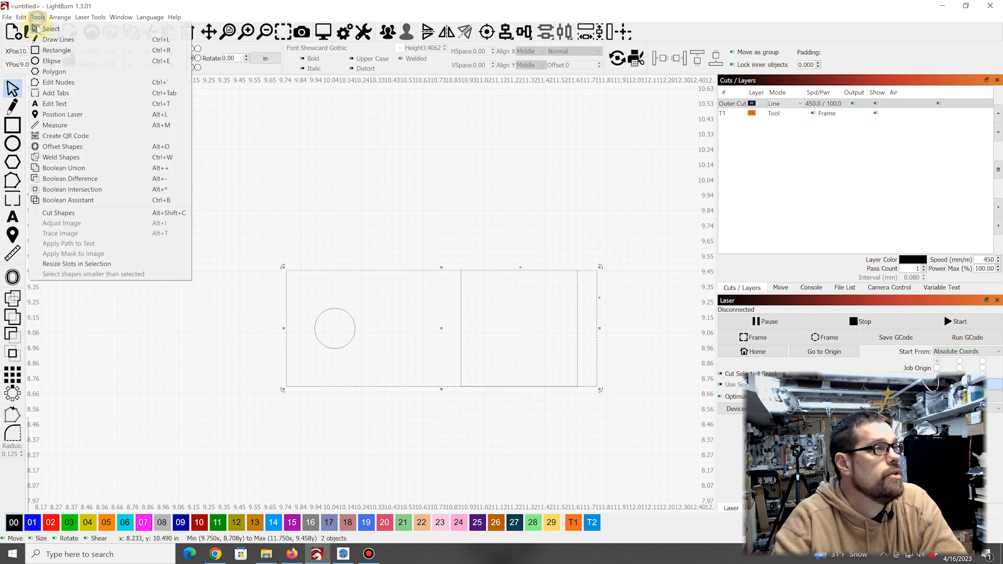
left_click(69, 200)
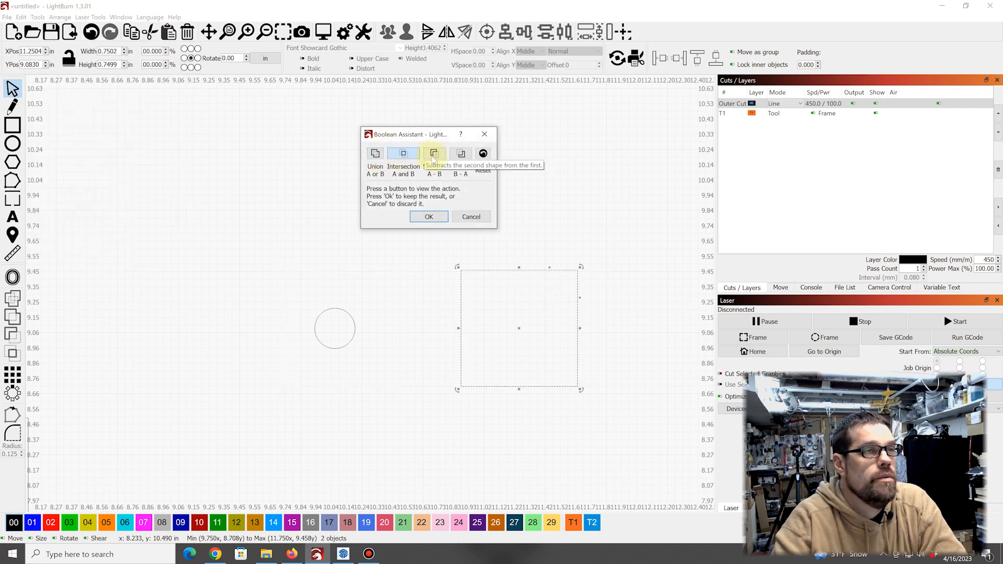
left_click(434, 153)
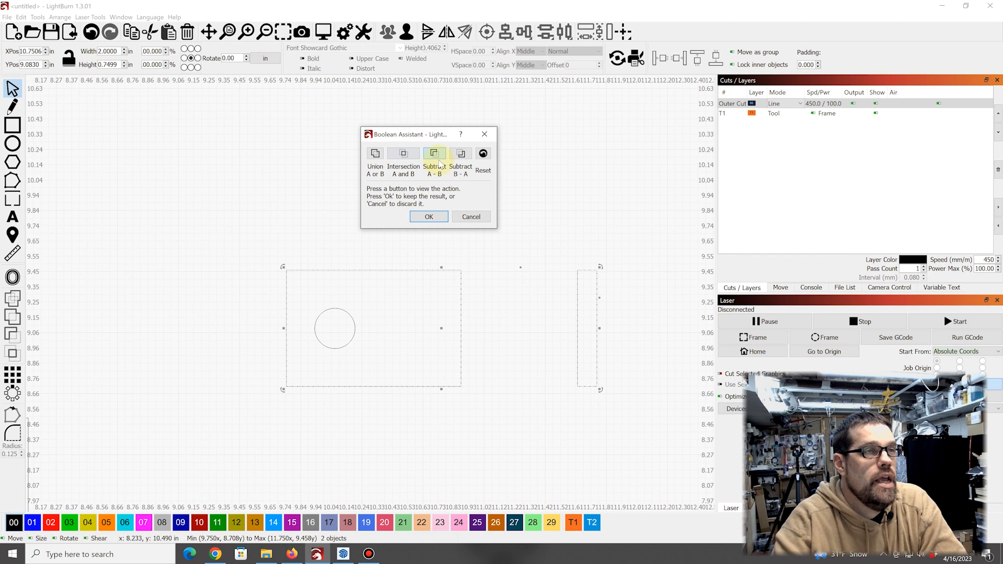
mouse_move(434, 153)
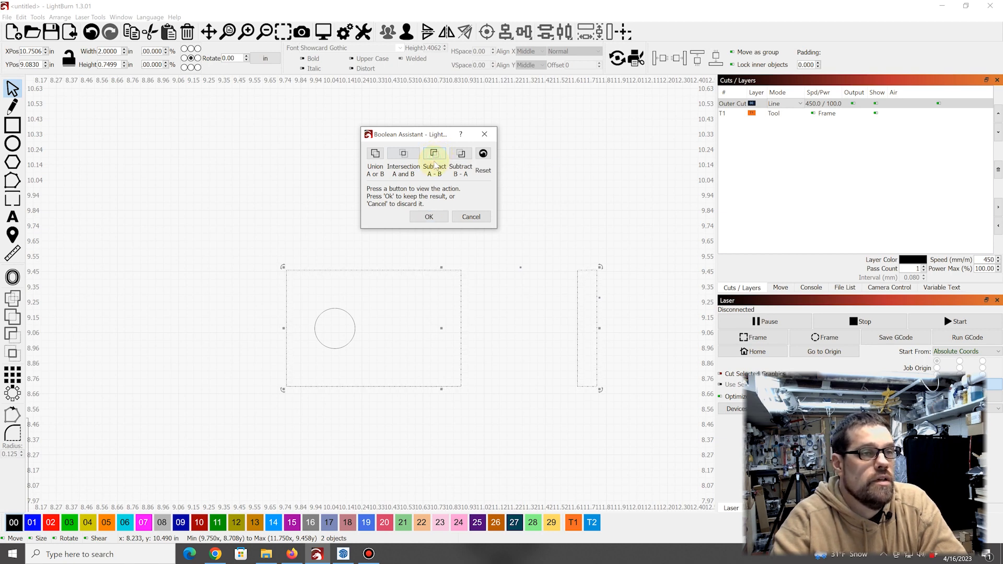
left_click(428, 216)
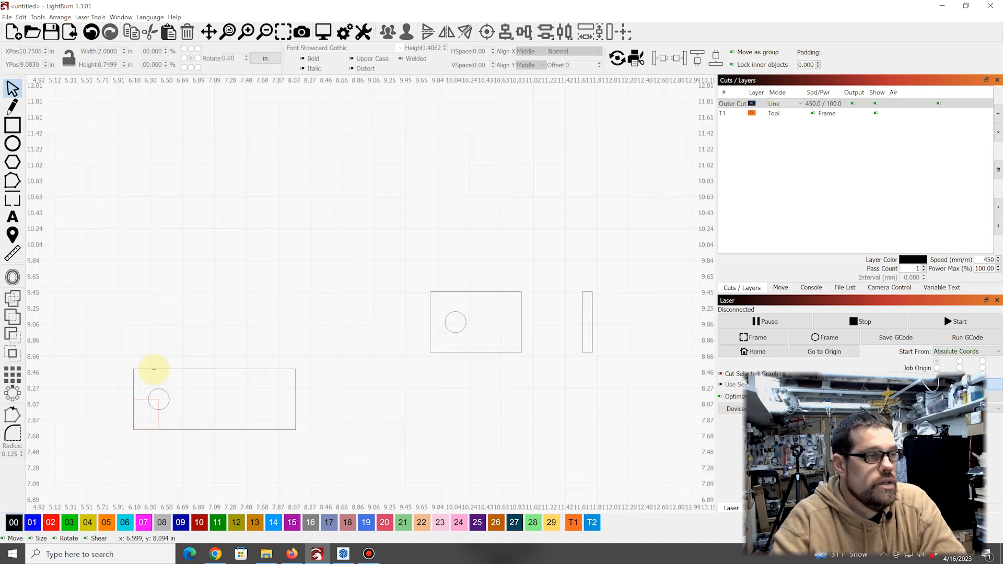
mouse_move(557, 332)
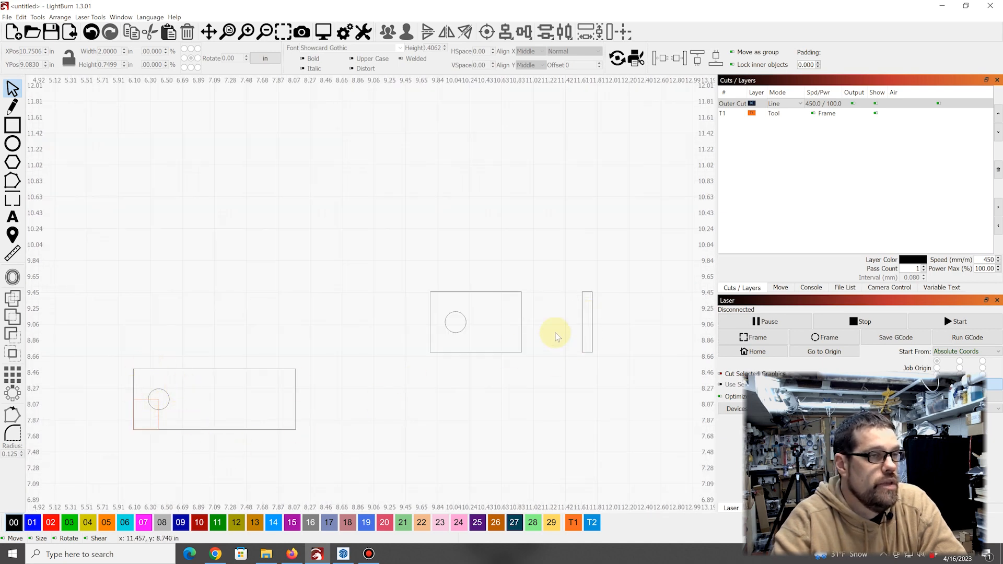
mouse_move(586, 320)
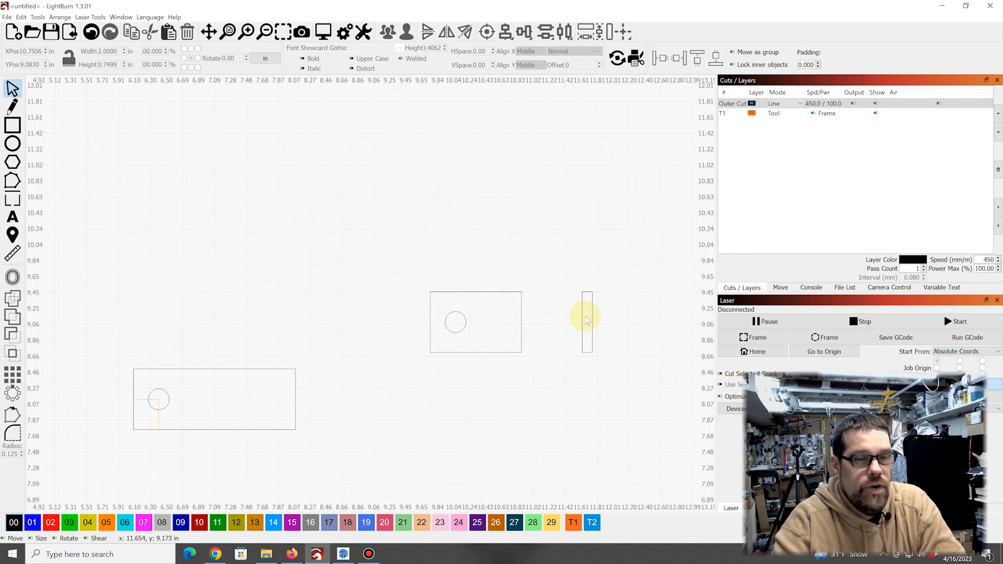
Select the shortened holed piece together with its narrow end strip
scroll("down", 3)
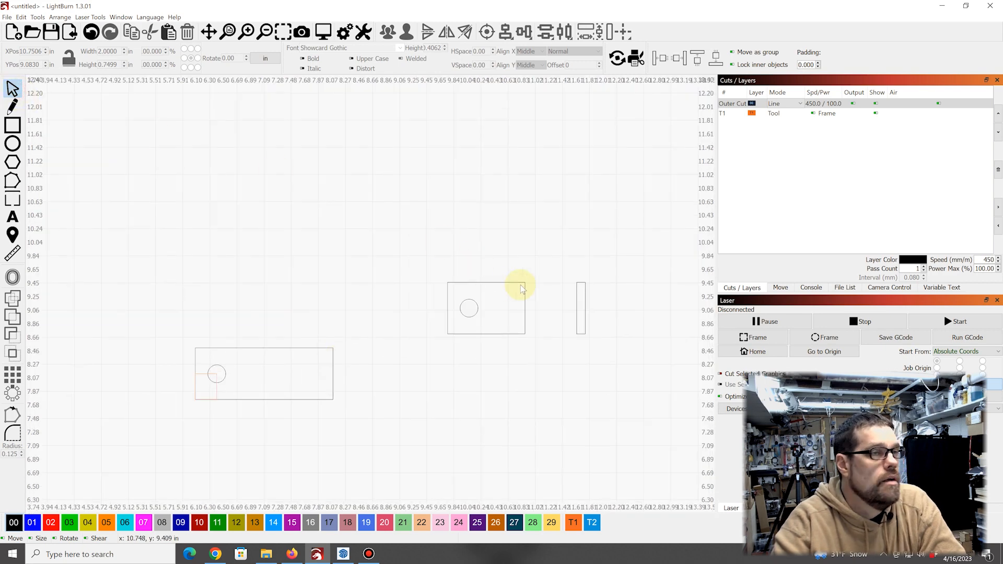
left_click(492, 284)
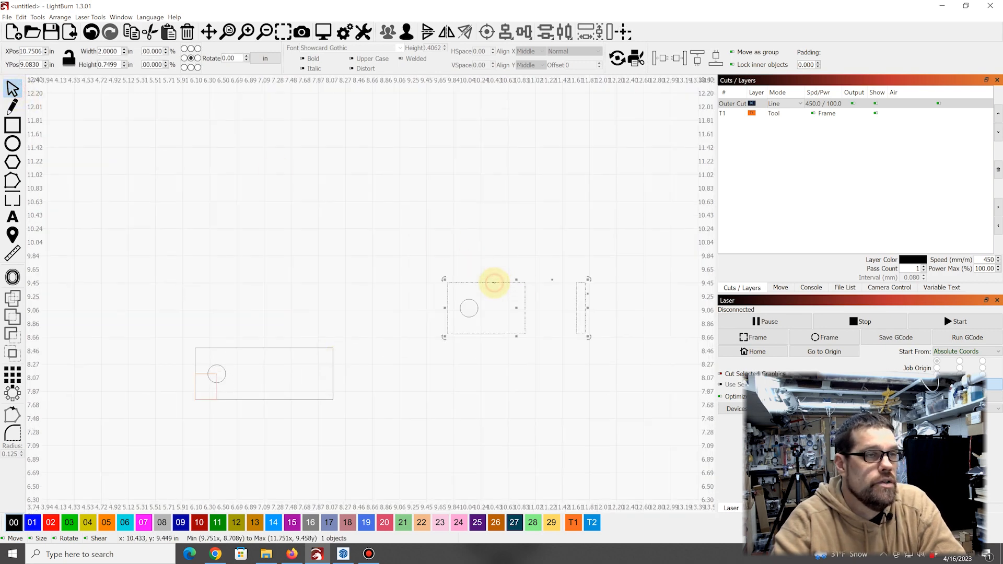
mouse_move(59, 423)
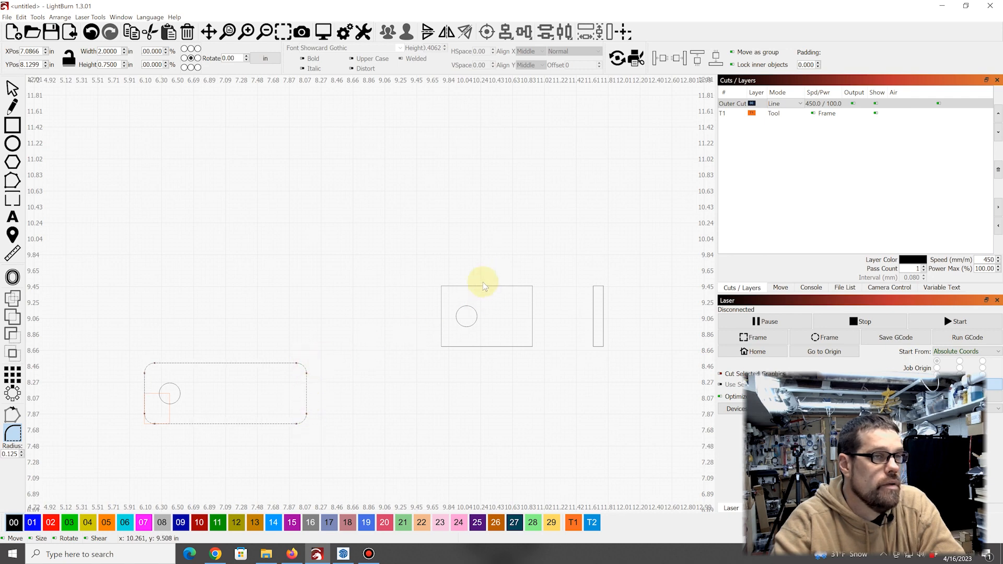
mouse_move(478, 292)
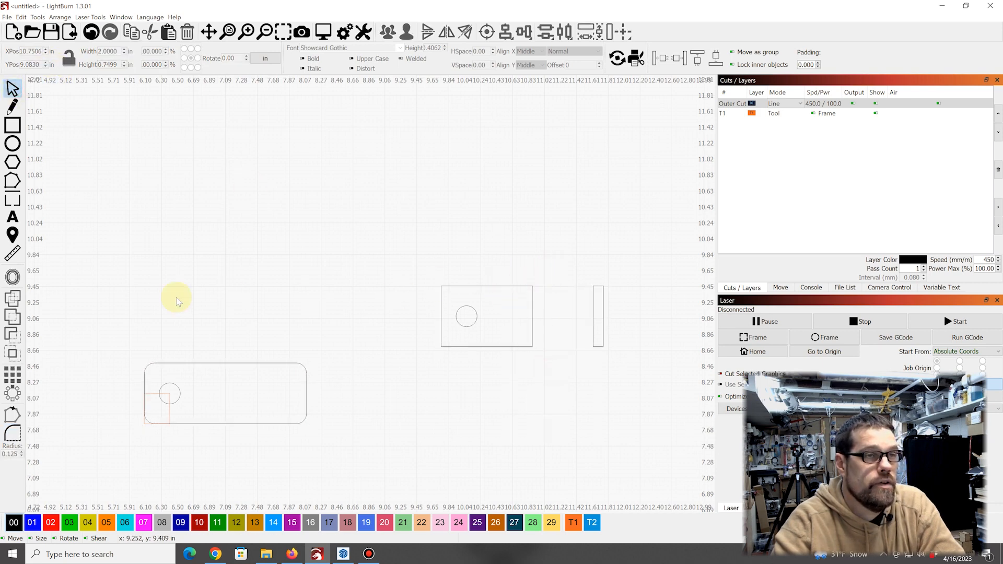
mouse_move(465, 301)
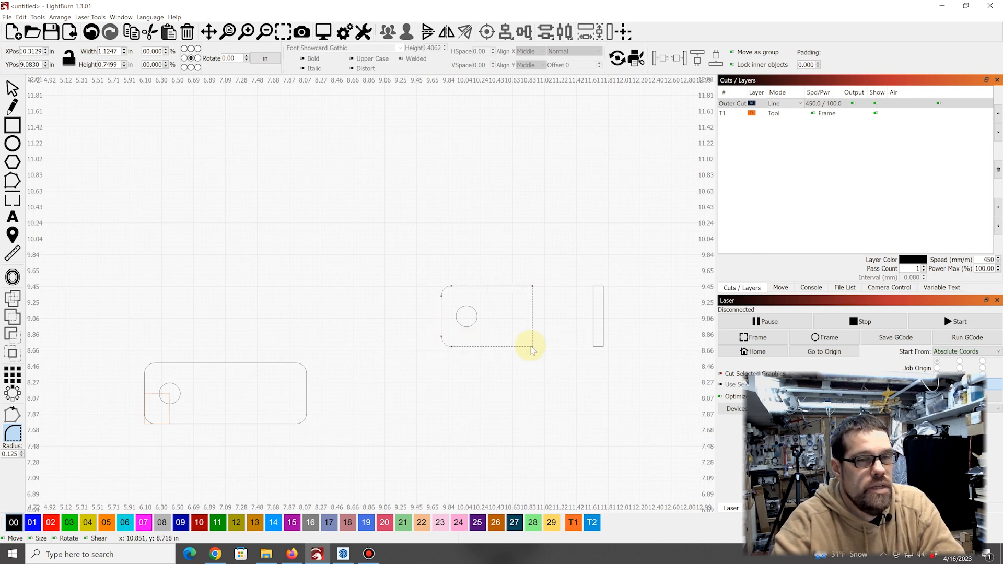
mouse_move(604, 300)
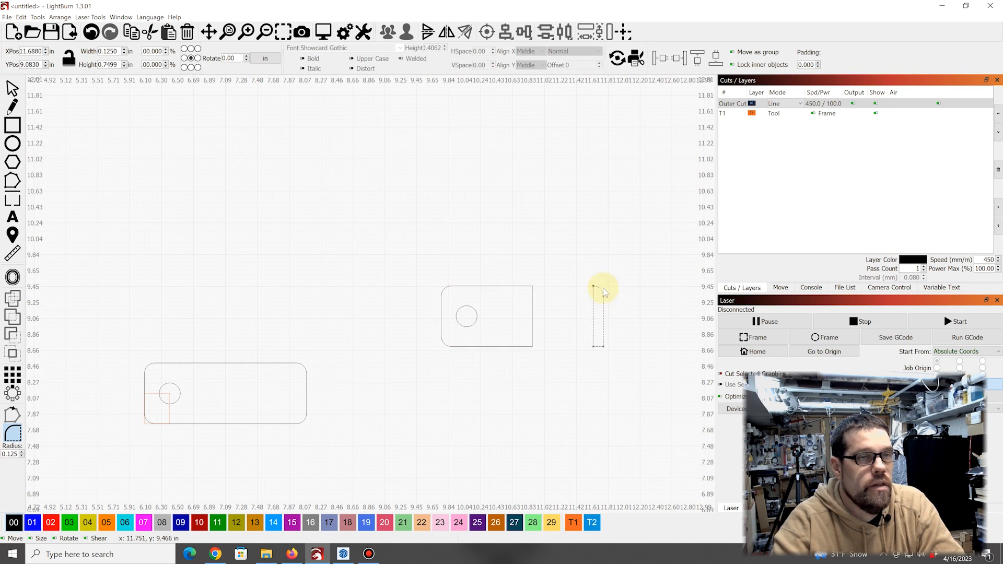
mouse_move(598, 328)
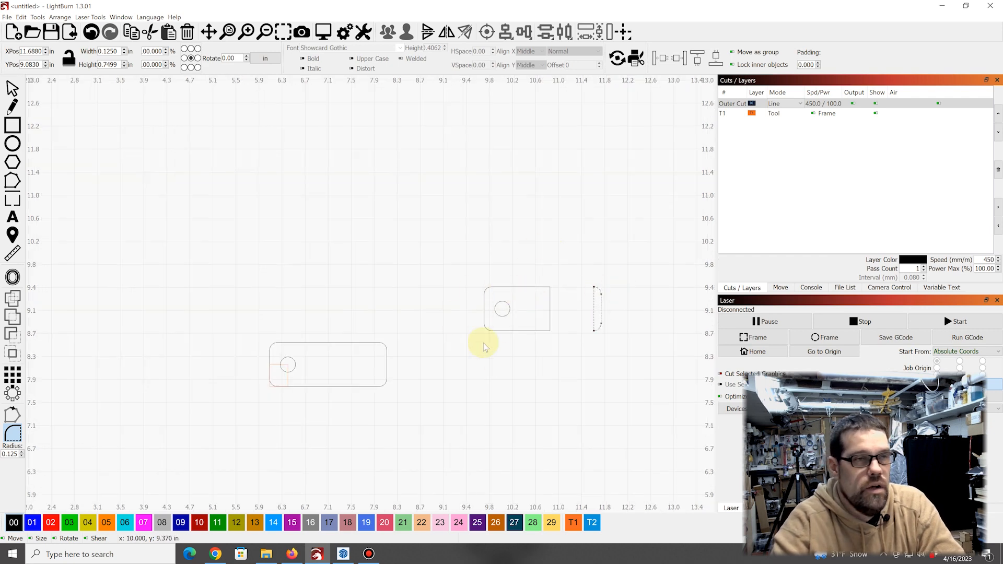
mouse_move(350, 405)
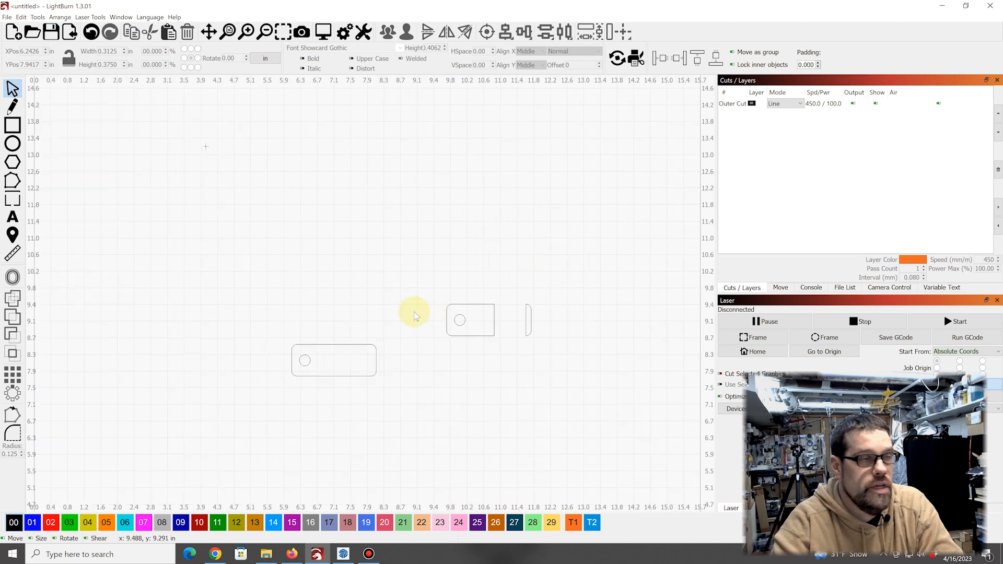
Nest the holed pieces beside the bars, then vertically align the end strips next to them
left_click(333, 361)
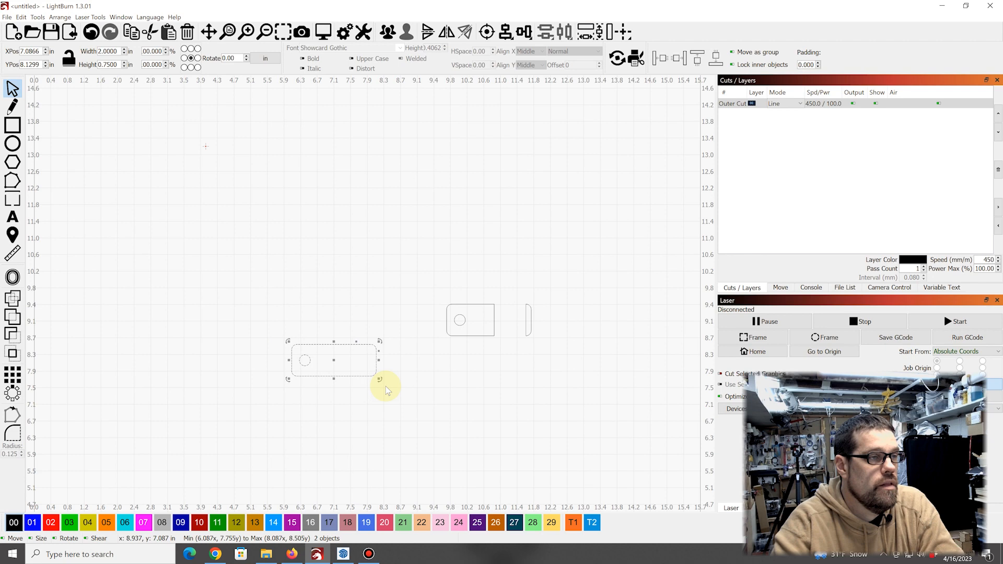
mouse_move(362, 374)
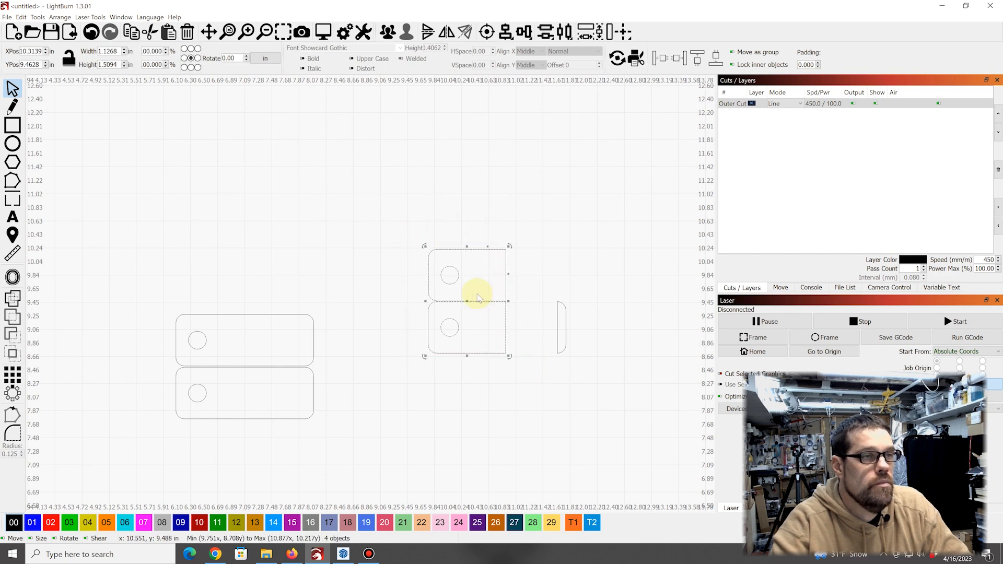
left_click_drag(467, 301, 370, 362)
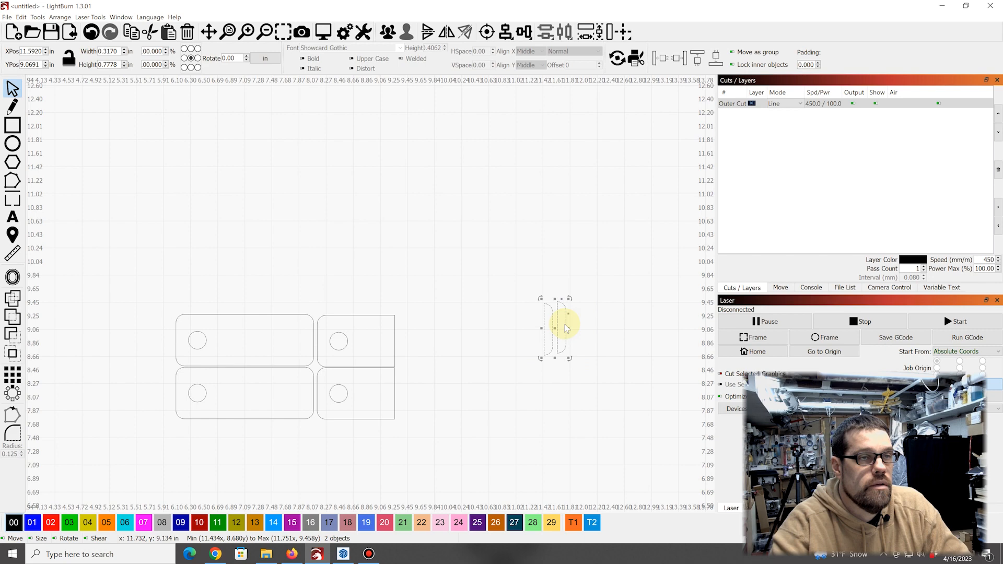
left_click(520, 31)
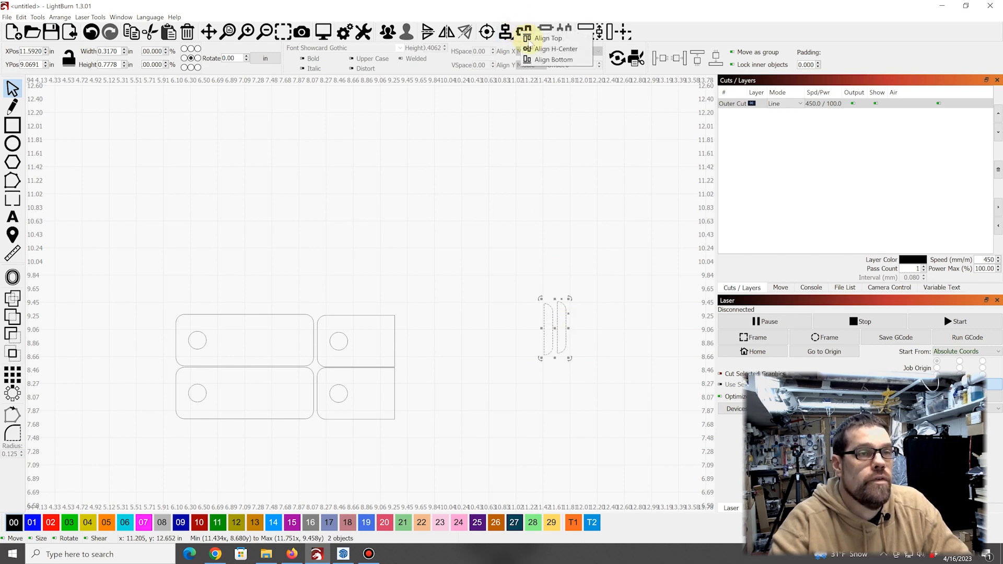
left_click(549, 48)
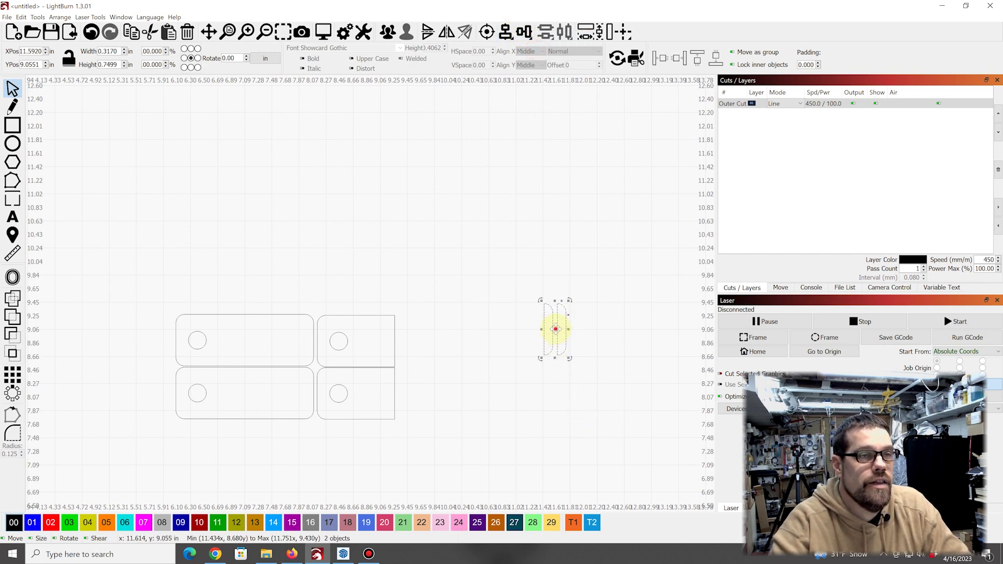
left_click_drag(554, 329, 410, 368)
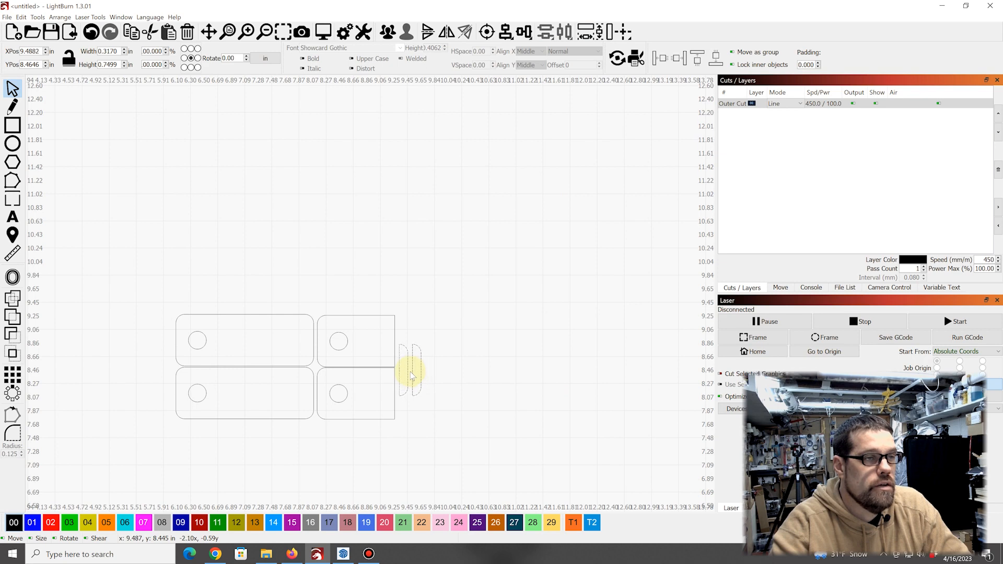